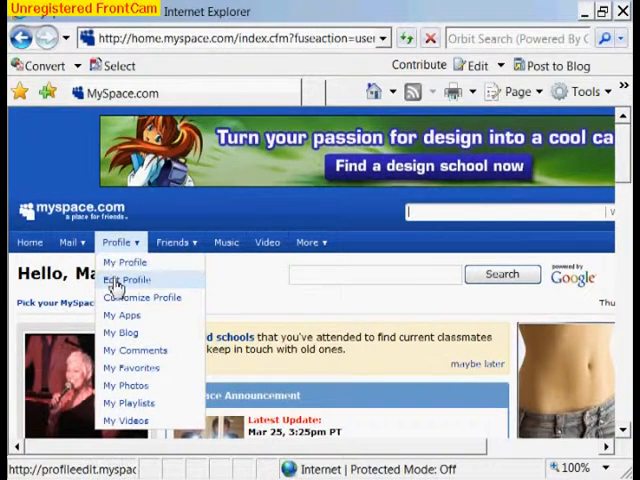
Step: Go to the Edit Profile page via the Profile menu, landing on the Interests section
{"action": "left_click", "coordinate": [128, 280]}
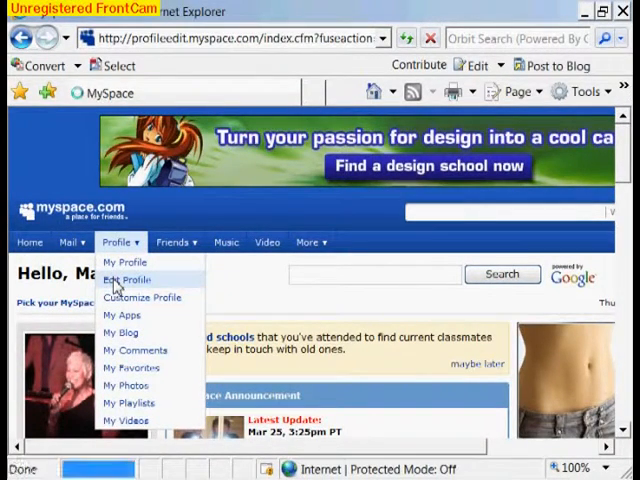
{"action": "left_click", "coordinate": [124, 280]}
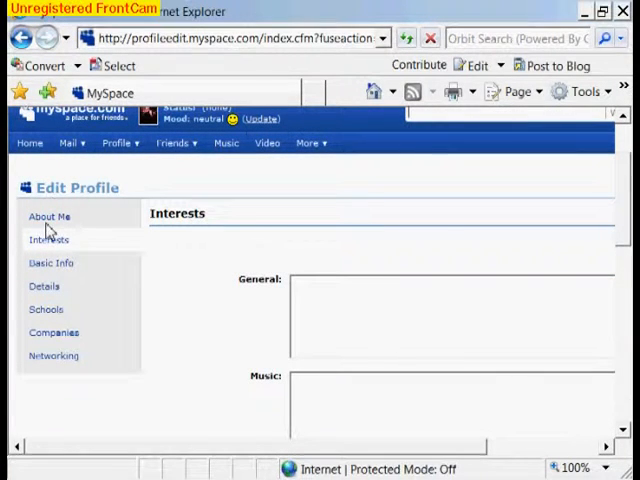
{"action": "mouse_move", "coordinate": [46, 288]}
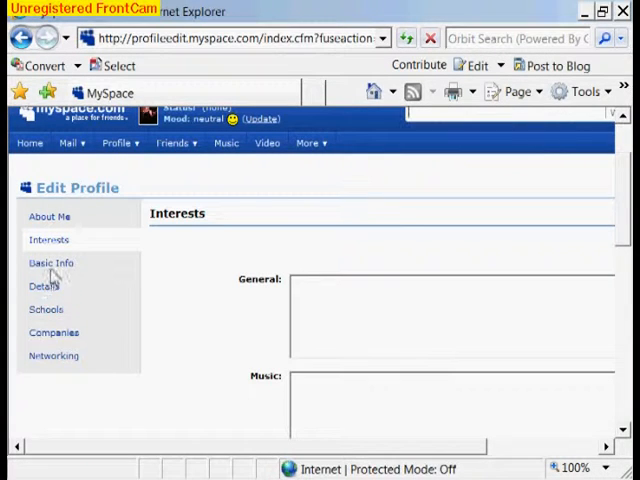
Step: Show the Basic Info section and scroll through its contact details, location and photos
{"action": "left_click", "coordinate": [52, 262]}
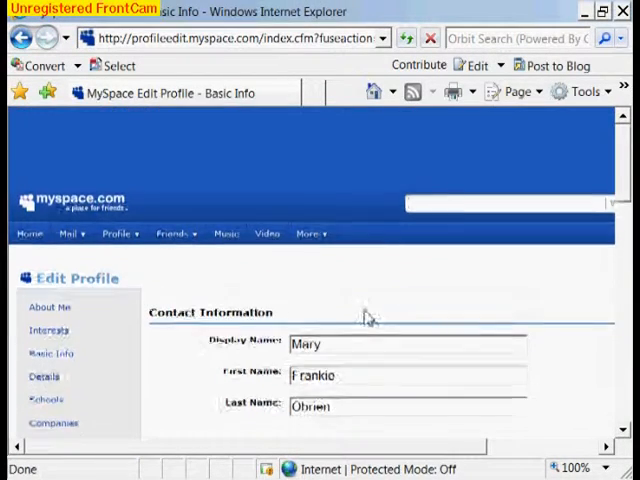
{"action": "scroll", "scroll_direction": "down", "scroll_amount": 3}
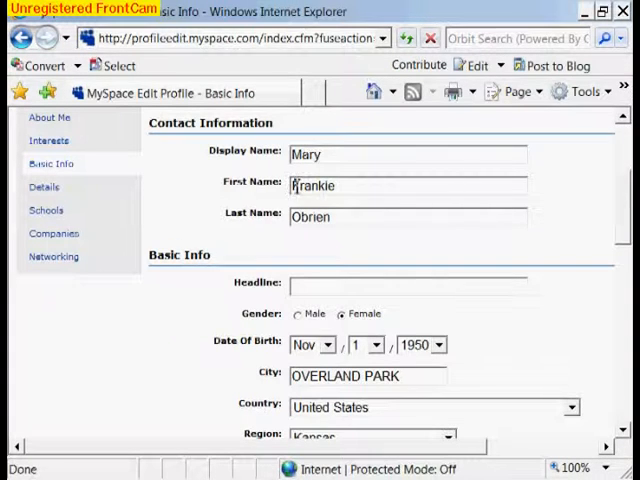
{"action": "scroll", "scroll_direction": "down", "scroll_amount": 3}
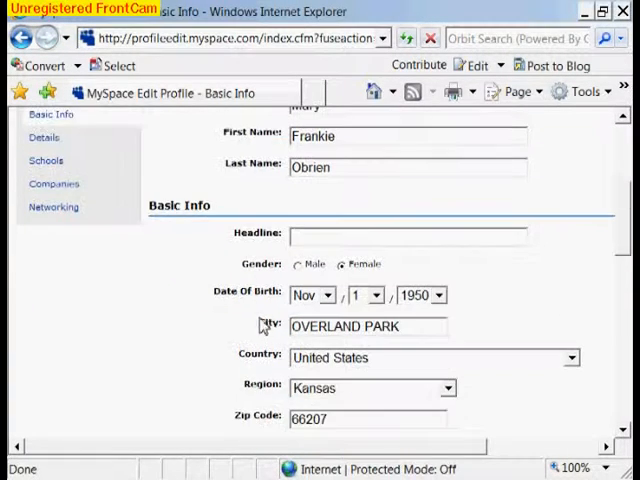
{"action": "scroll", "scroll_direction": "down", "scroll_amount": 3}
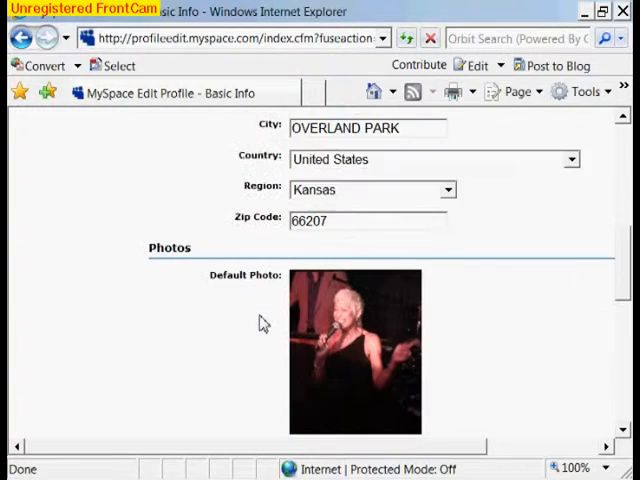
{"action": "scroll", "scroll_direction": "down", "scroll_amount": 3}
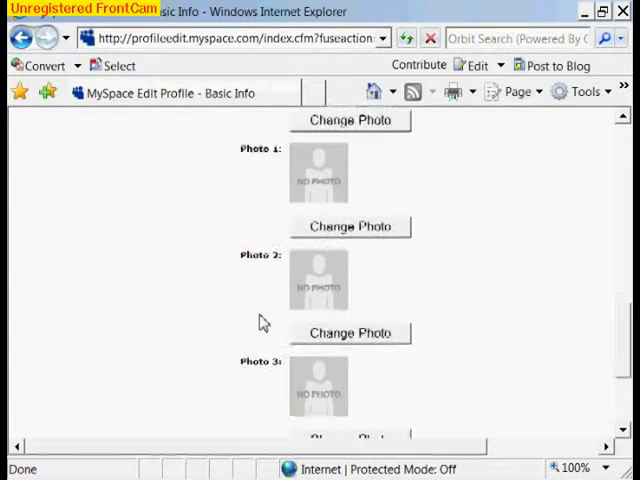
{"action": "scroll", "scroll_direction": "up", "scroll_amount": 3}
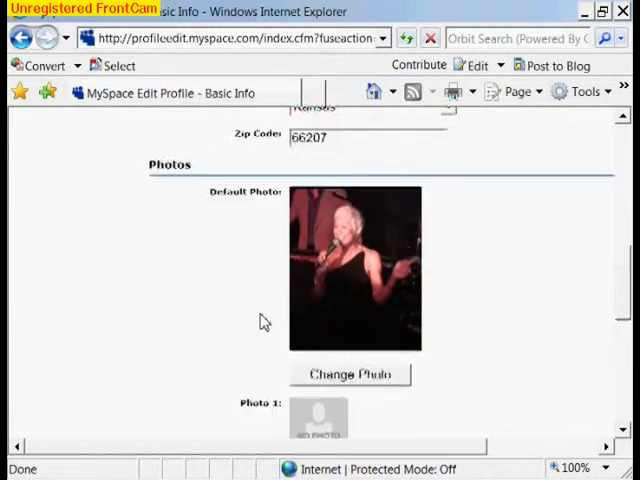
{"action": "scroll", "scroll_direction": "up", "scroll_amount": 3}
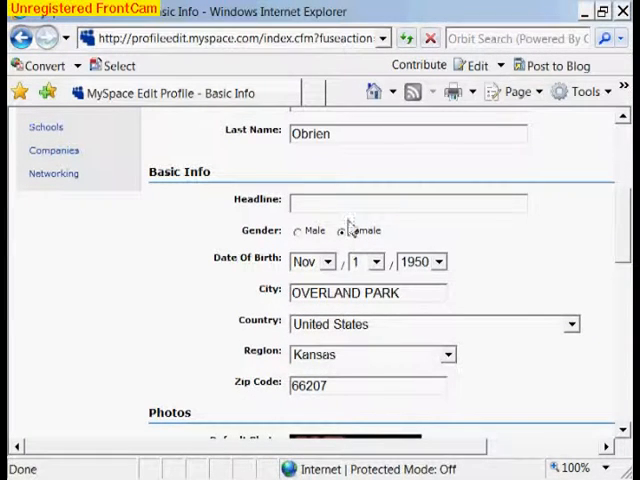
{"action": "scroll", "scroll_direction": "up", "scroll_amount": 3}
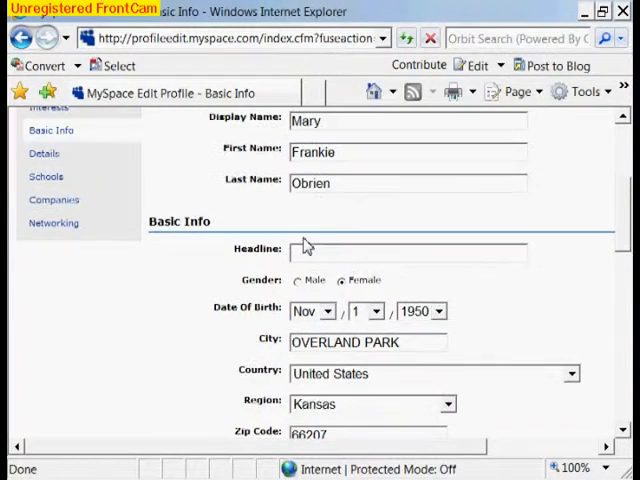
{"action": "scroll", "scroll_direction": "up", "scroll_amount": 3}
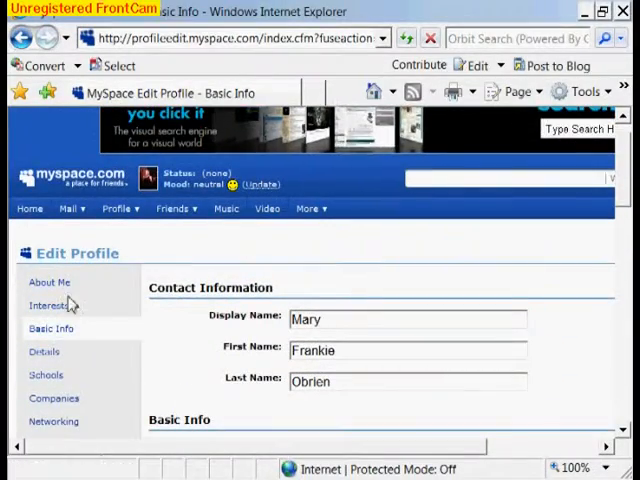
Step: Show the About Me section and scroll through its embedded video gallery code
{"action": "left_click", "coordinate": [48, 282]}
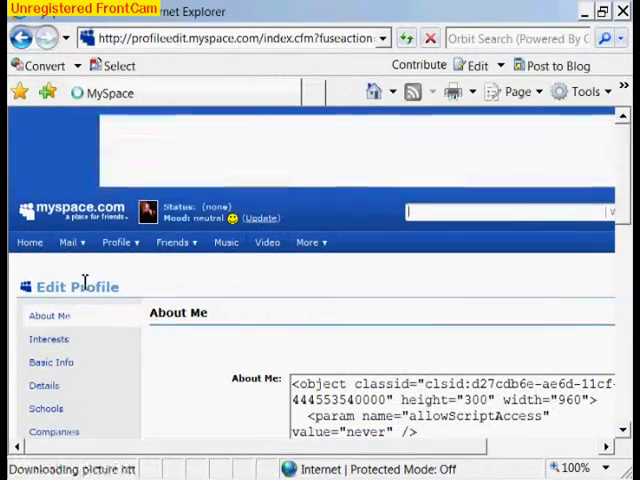
{"action": "scroll", "scroll_direction": "down", "scroll_amount": 3}
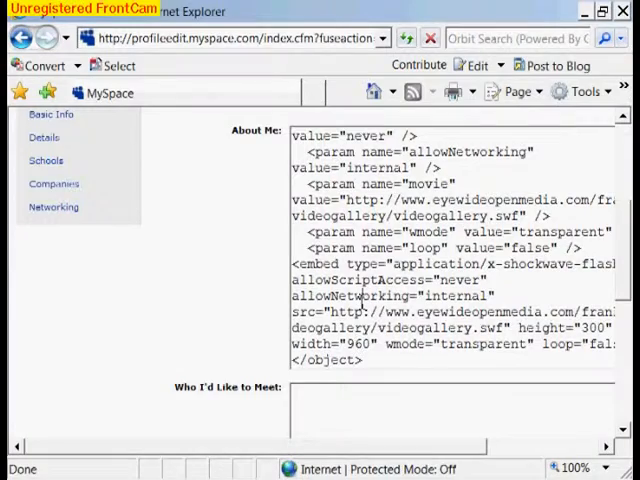
{"action": "scroll", "scroll_direction": "down", "scroll_amount": 3}
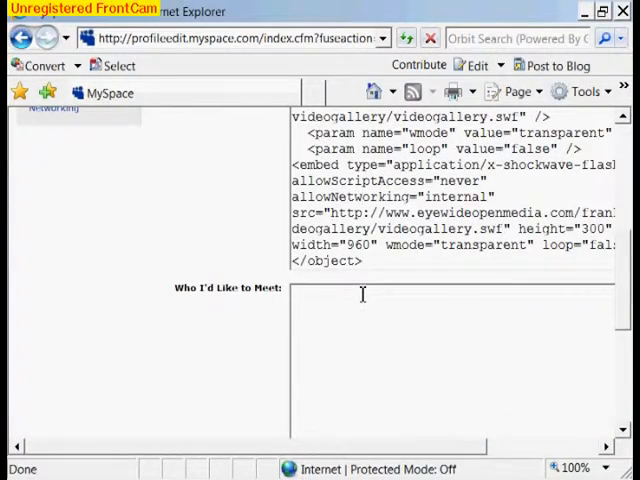
{"action": "scroll", "scroll_direction": "up", "scroll_amount": 3}
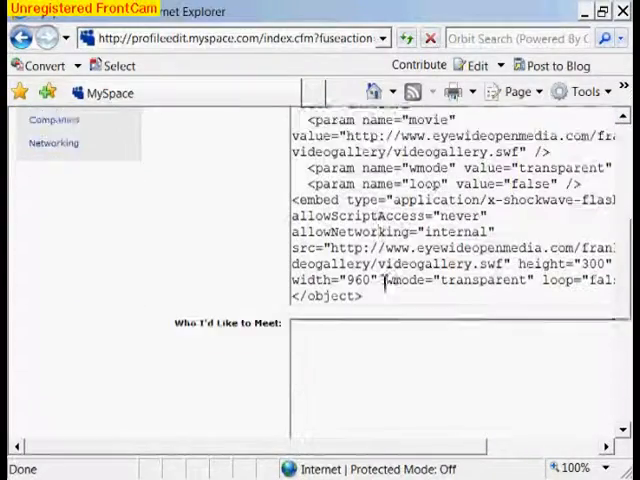
{"action": "scroll", "scroll_direction": "down", "scroll_amount": 3}
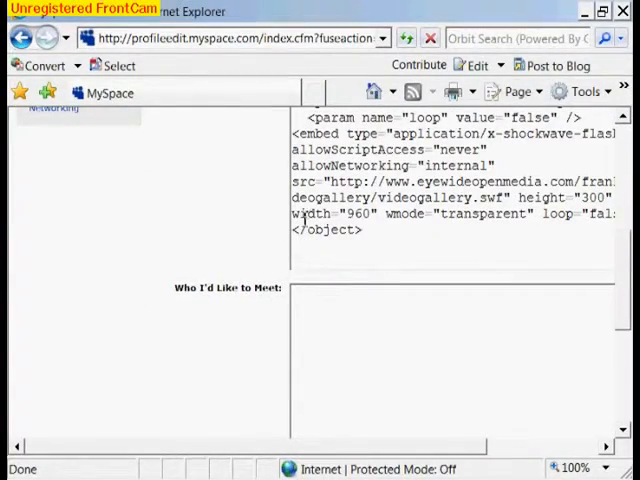
{"action": "scroll", "scroll_direction": "up", "scroll_amount": 3}
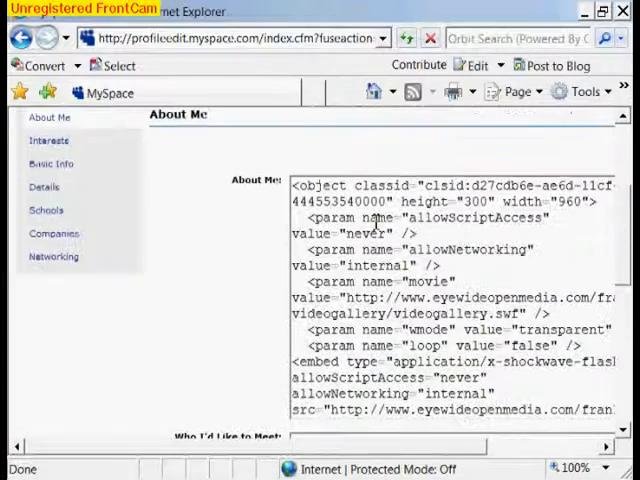
{"action": "scroll", "scroll_direction": "down", "scroll_amount": 3}
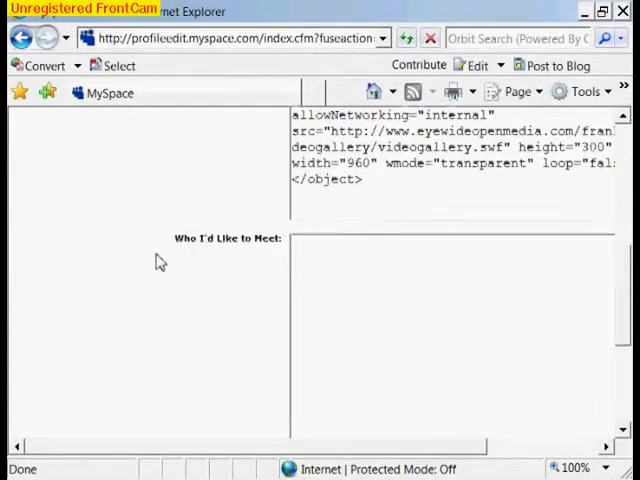
{"action": "scroll", "scroll_direction": "up", "scroll_amount": 3}
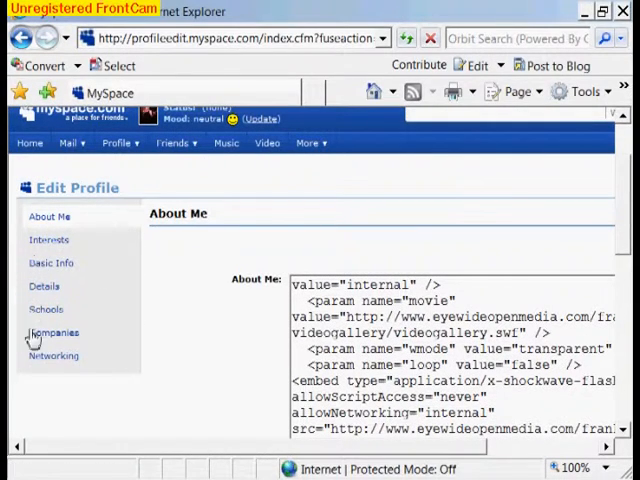
{"action": "mouse_move", "coordinate": [54, 356]}
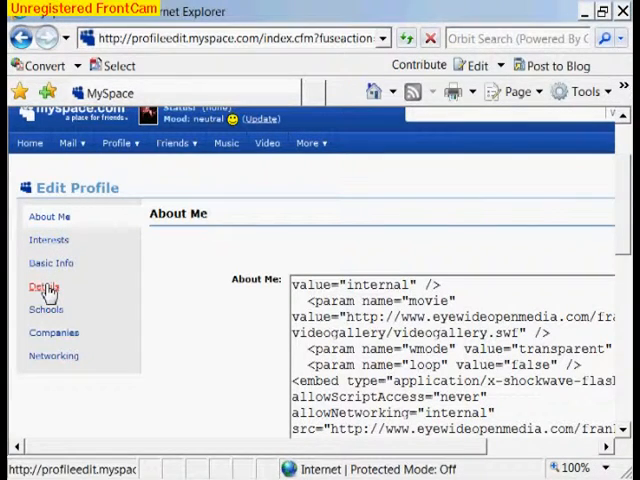
Step: Switch to the Details section with the marital status options
{"action": "left_click", "coordinate": [44, 288]}
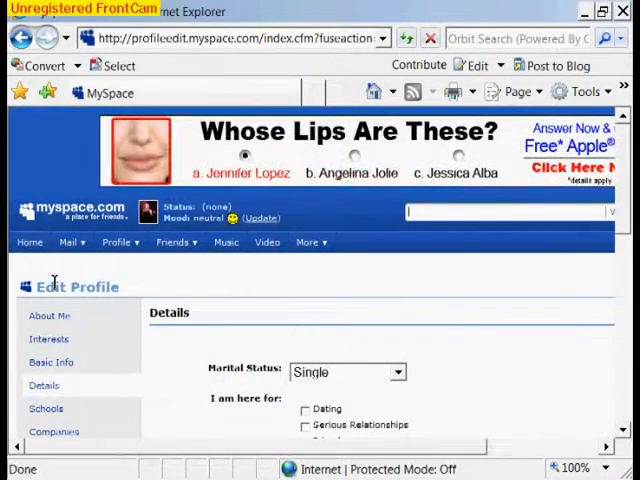